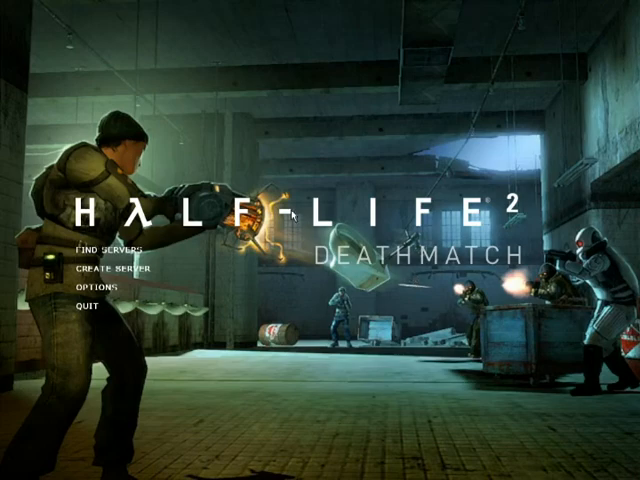
Check 'Enable developer console (~)' in Keyboard Advanced settings and save the options.
{"action": "left_click", "coordinate": [89, 290]}
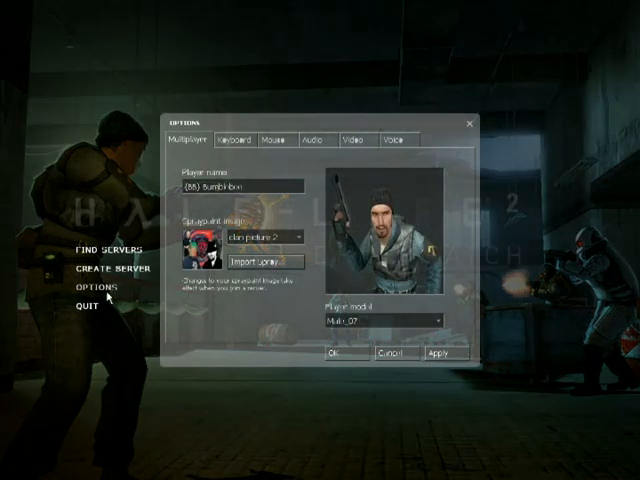
{"action": "left_click", "coordinate": [227, 139]}
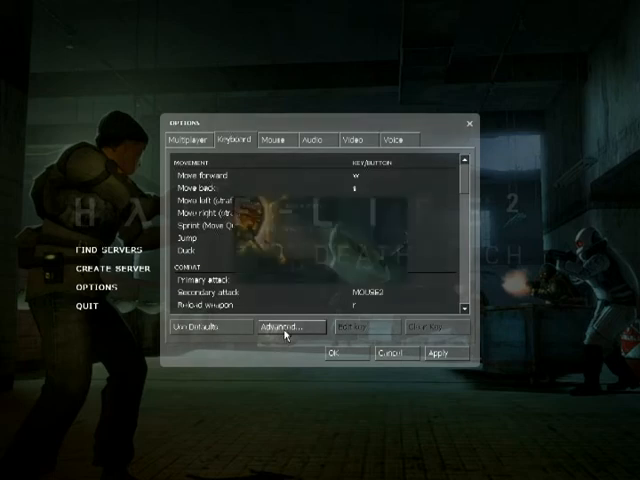
{"action": "left_click", "coordinate": [287, 326]}
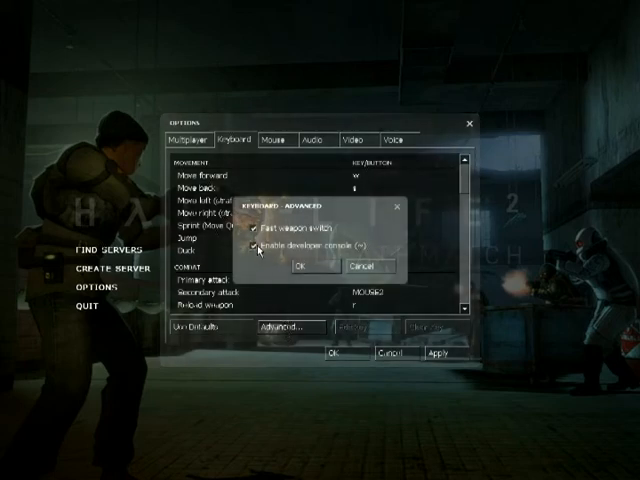
{"action": "left_click", "coordinate": [254, 247]}
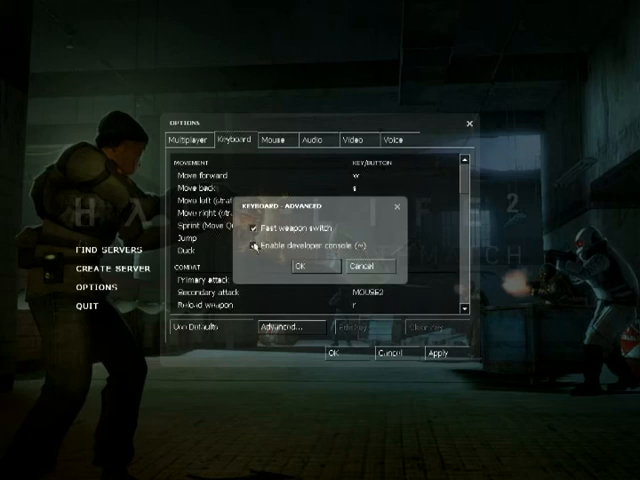
{"action": "left_click", "coordinate": [255, 246]}
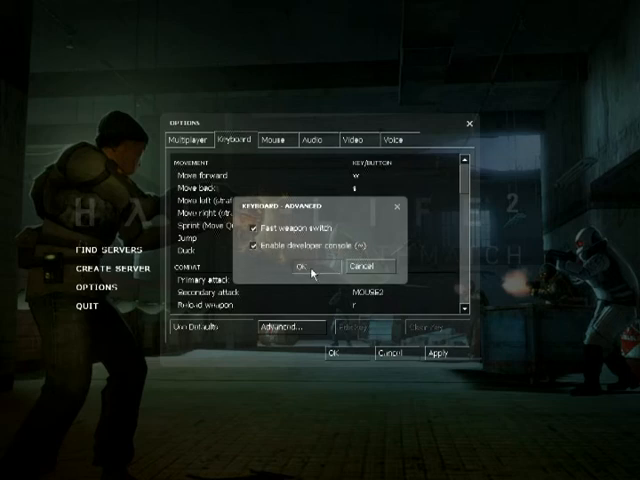
{"action": "left_click", "coordinate": [305, 267]}
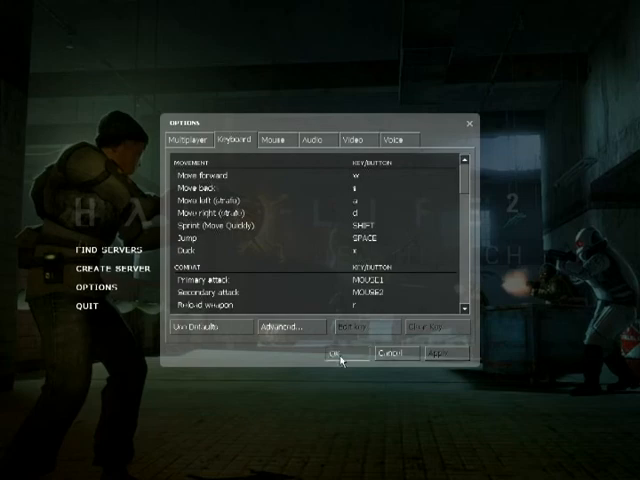
{"action": "left_click", "coordinate": [335, 354]}
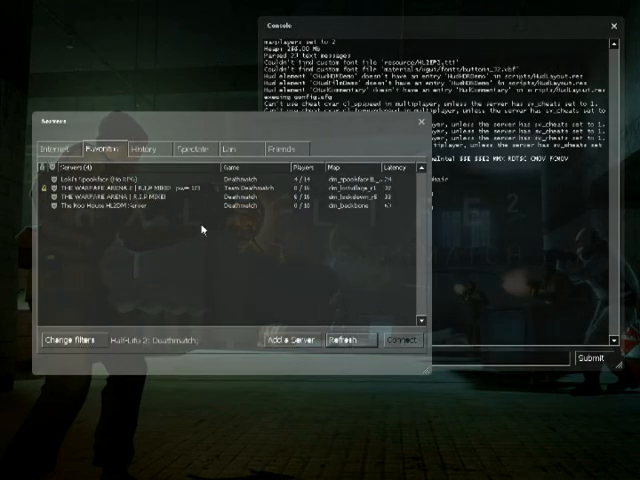
{"action": "mouse_move", "coordinate": [135, 212]}
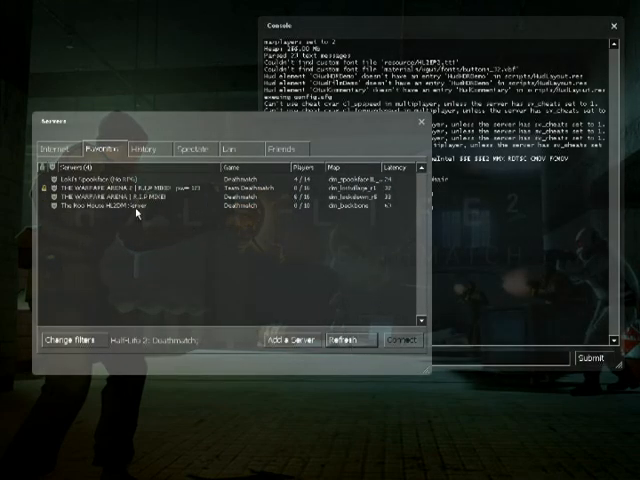
Select the favorited deathmatch server running dm_backbone.
{"action": "left_click", "coordinate": [397, 340]}
{"action": "type", "text": "record"}
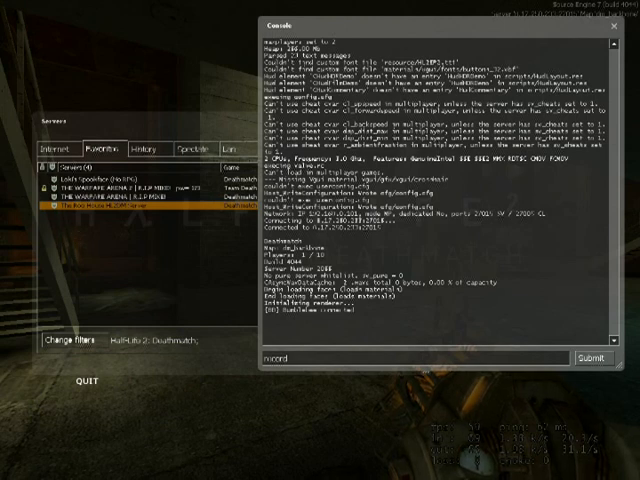
Type the record command in the console, entering '.b' and 'blood' for the demo.
{"action": "type", "text": ".b"}
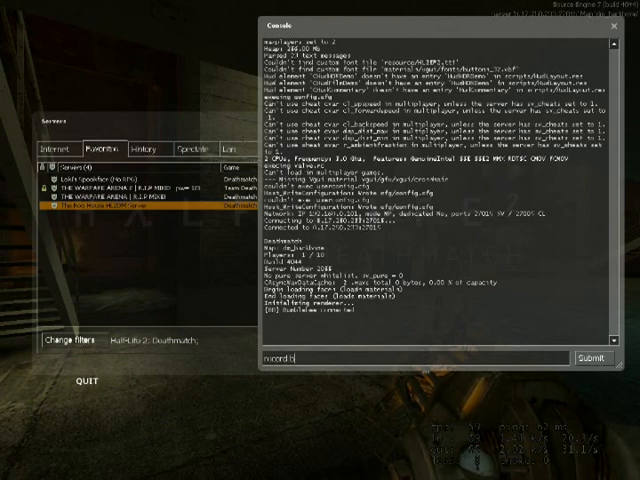
{"action": "type", "text": "blood"}
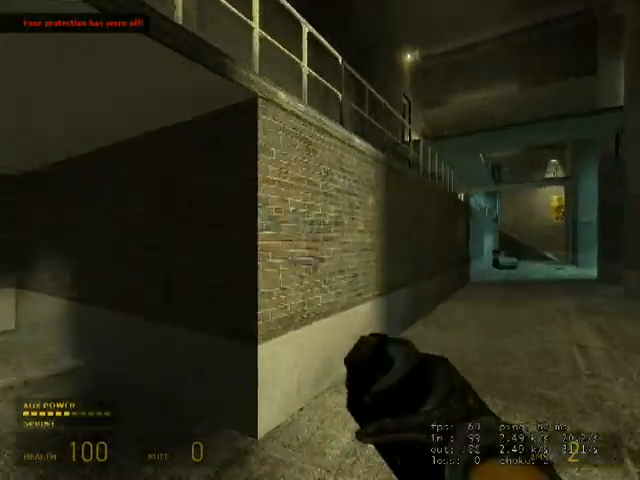
{"action": "mouse_move", "coordinate": [320, 240]}
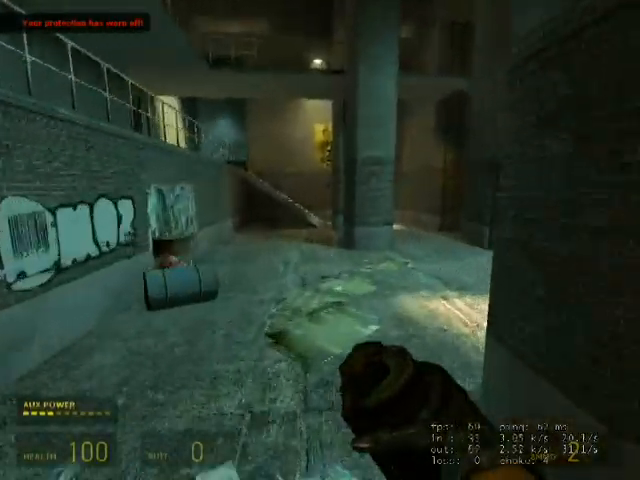